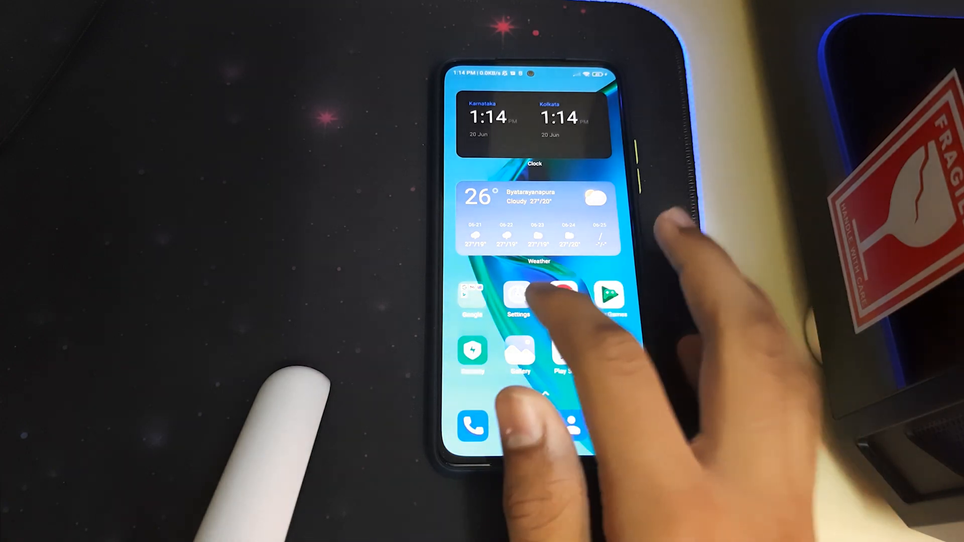
# - Reach the Mi Account page from Settings, showing the sign-in form with no account signed in
pyautogui.click(519, 297)
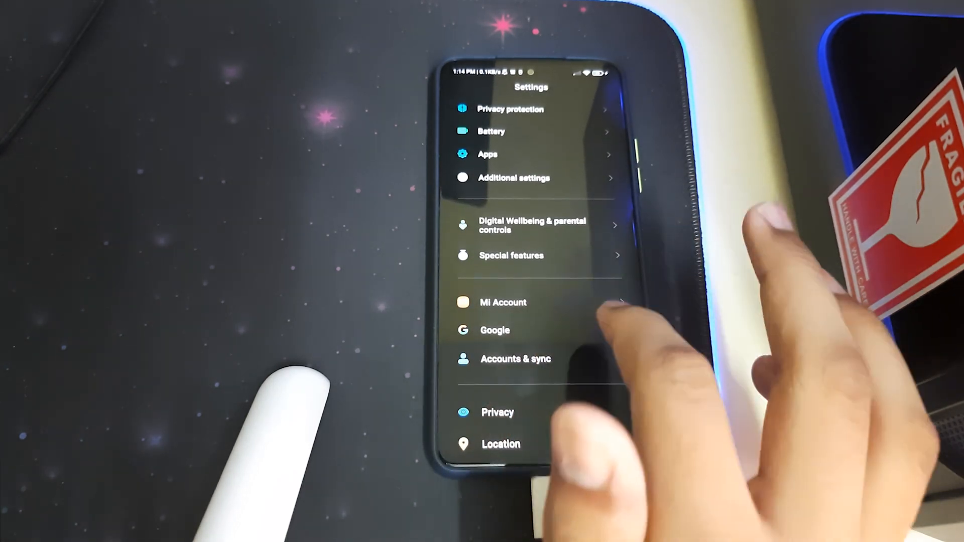
pyautogui.click(502, 303)
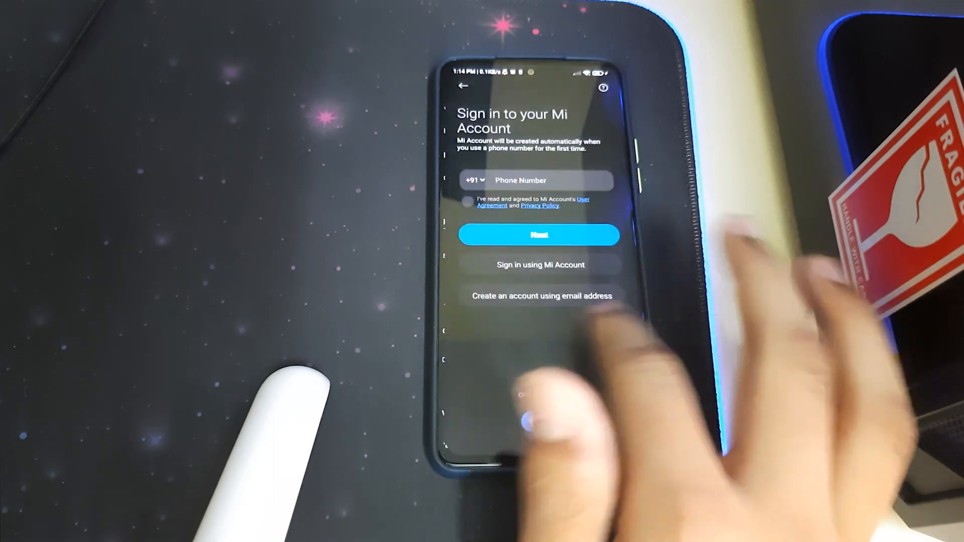